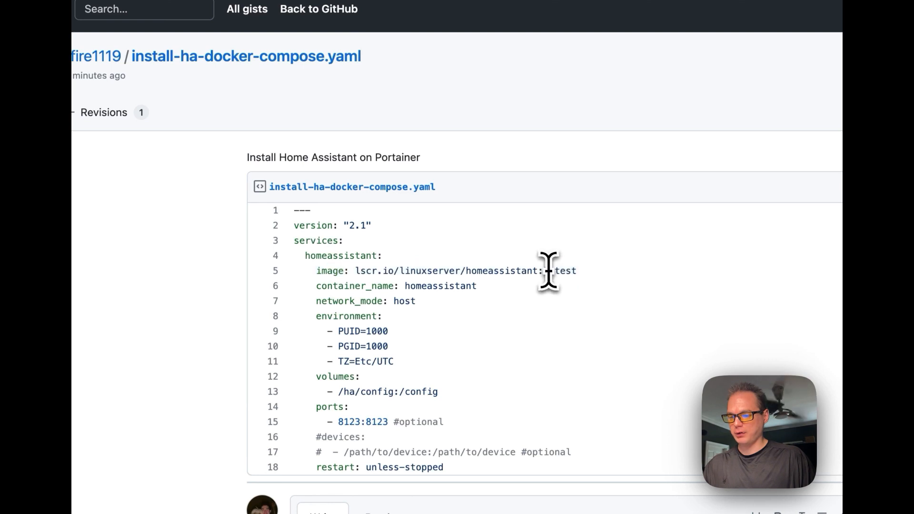
- Select the full install-ha-docker-compose.yaml contents on the gist page
{"action": "scroll", "scroll_direction": "down", "scroll_amount": 3}
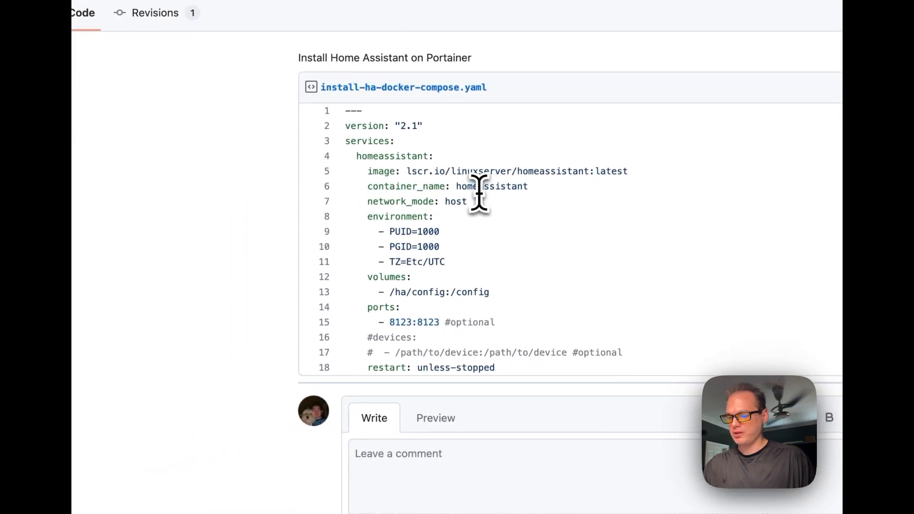
{"action": "double_click", "coordinate": [417, 201]}
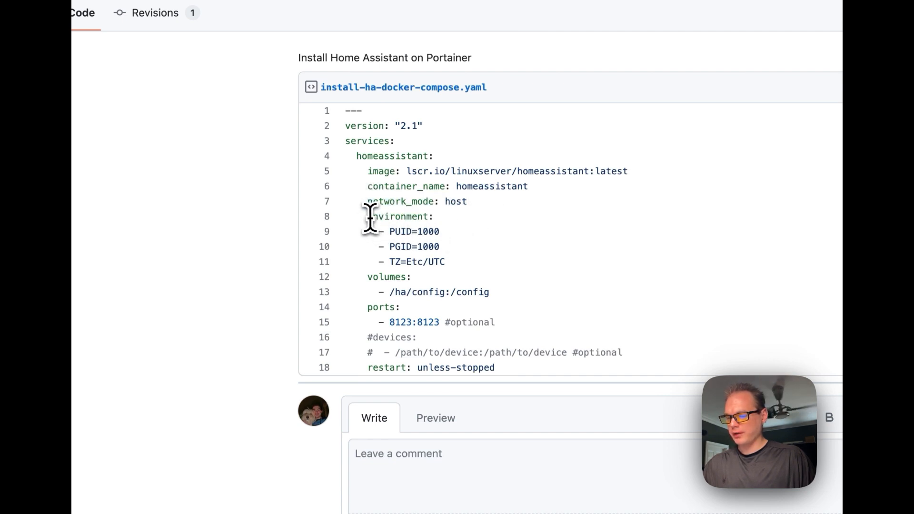
{"action": "left_click_drag", "start_coordinate": [367, 216], "coordinate": [446, 262]}
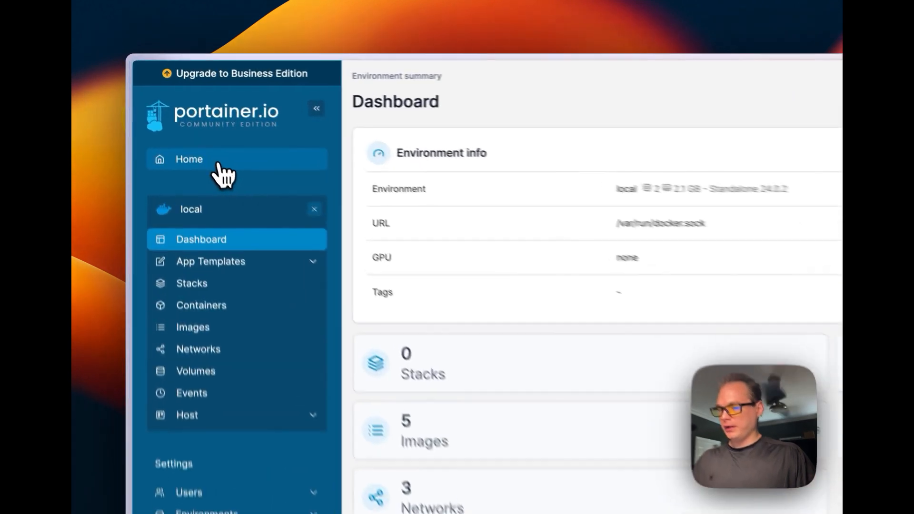
- From Home, enter the local Docker environment and start adding a new stack
{"action": "left_click", "coordinate": [189, 159]}
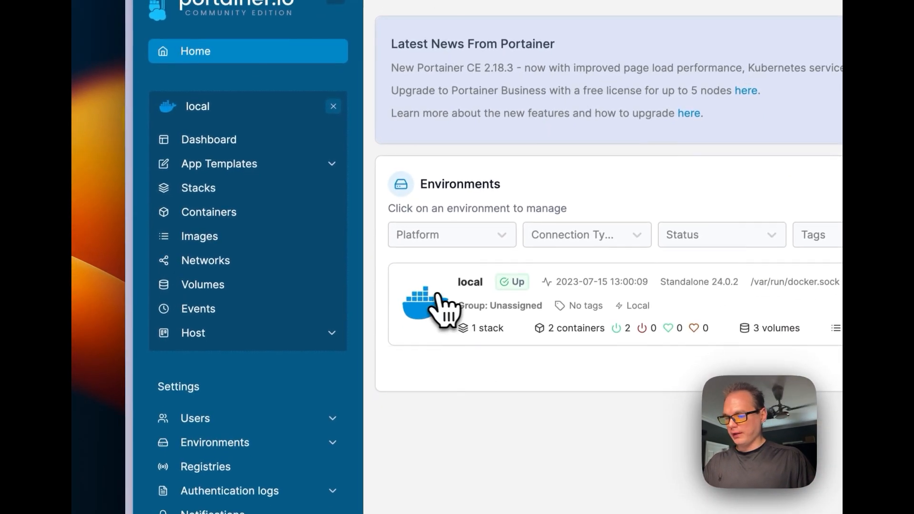
{"action": "left_click", "coordinate": [470, 298]}
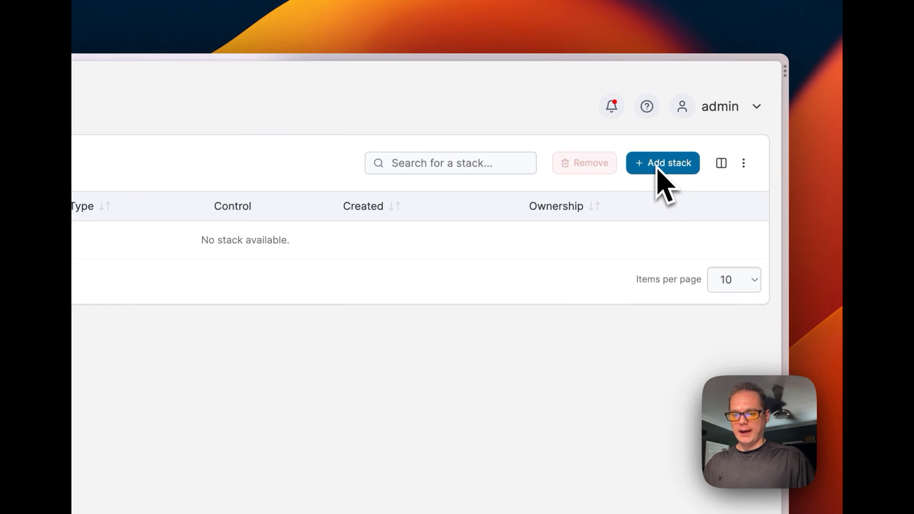
{"action": "left_click", "coordinate": [663, 163]}
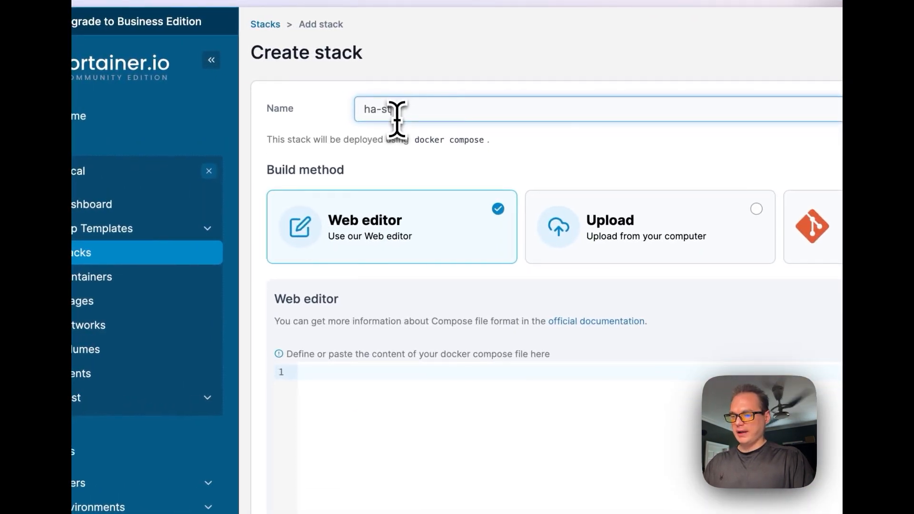
- Paste the Home Assistant compose file with restart: unless-stopped and deploy it as ha-stack
{"action": "key", "text": "cmd+v"}
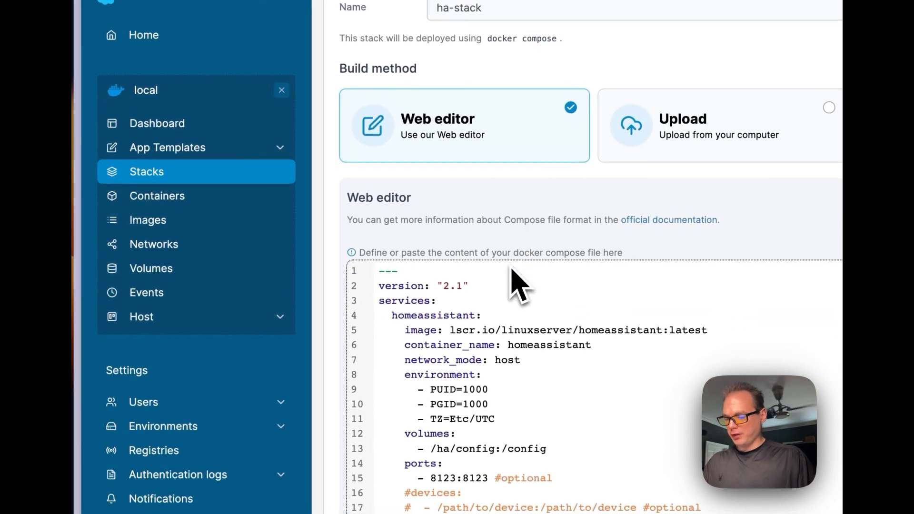
{"action": "type", "text": "restart: unless-stopped"}
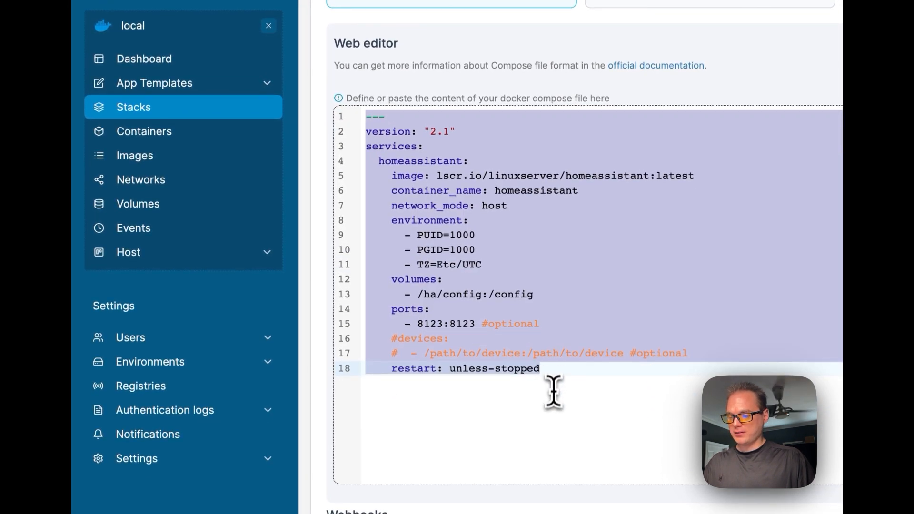
{"action": "scroll", "scroll_direction": "down", "scroll_amount": 3}
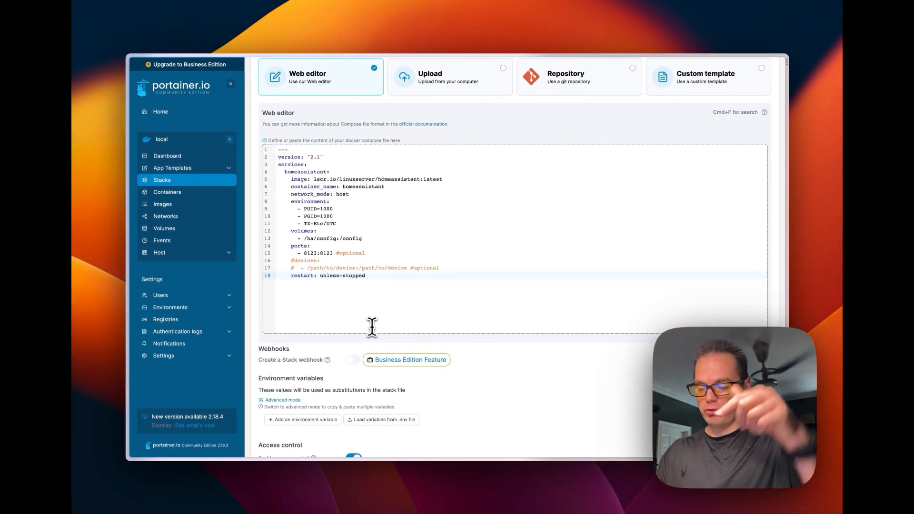
{"action": "scroll", "scroll_direction": "down", "scroll_amount": 3}
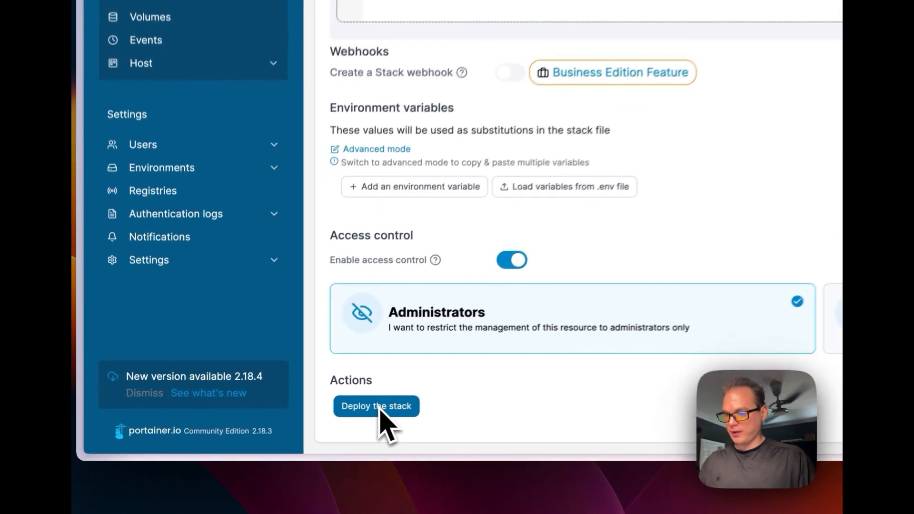
{"action": "left_click", "coordinate": [376, 406]}
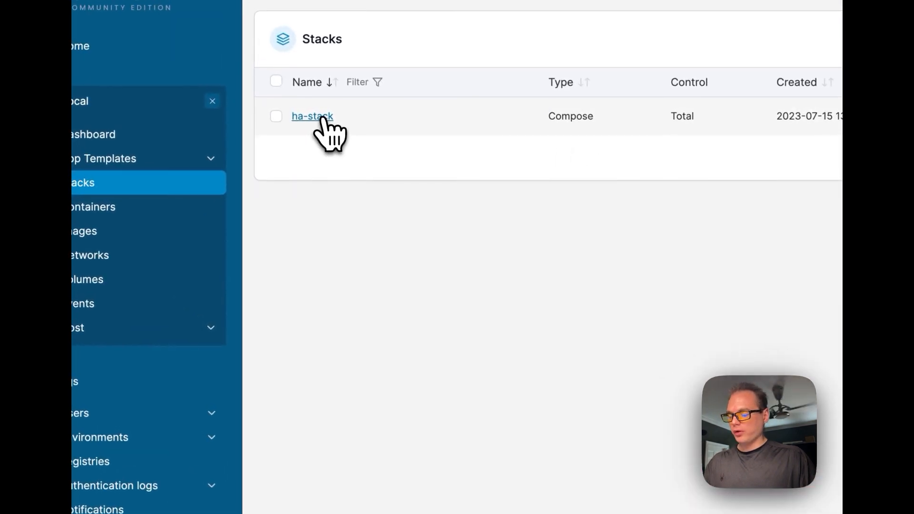
- Review ha-stack's compose definition in the Editor, then open the homeassistant container
{"action": "left_click", "coordinate": [312, 116]}
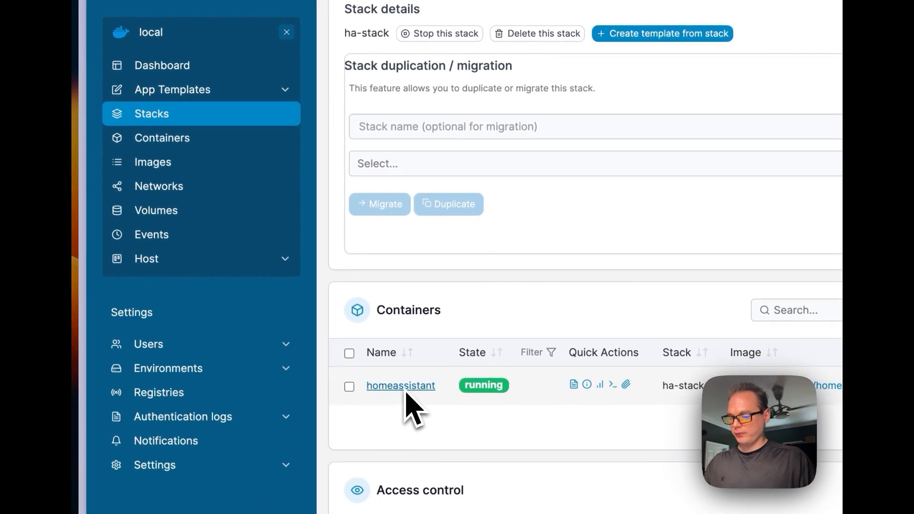
{"action": "left_click", "coordinate": [426, 135]}
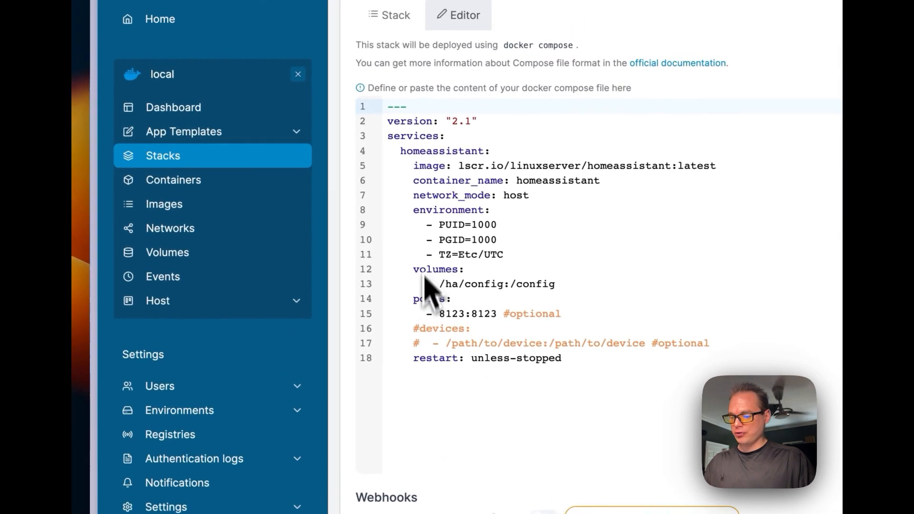
{"action": "left_click", "coordinate": [320, 305]}
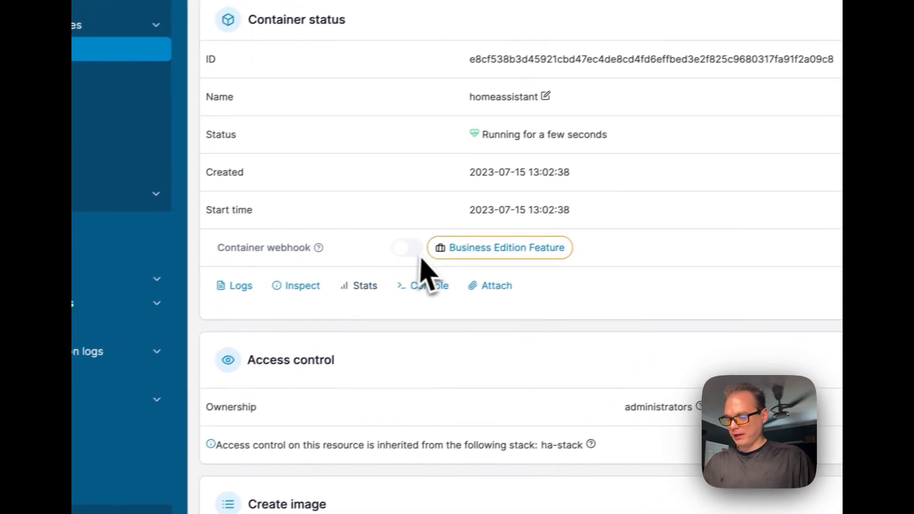
- Scroll through the homeassistant container's labels, restart policy and volumes
{"action": "scroll", "scroll_direction": "down", "scroll_amount": 3}
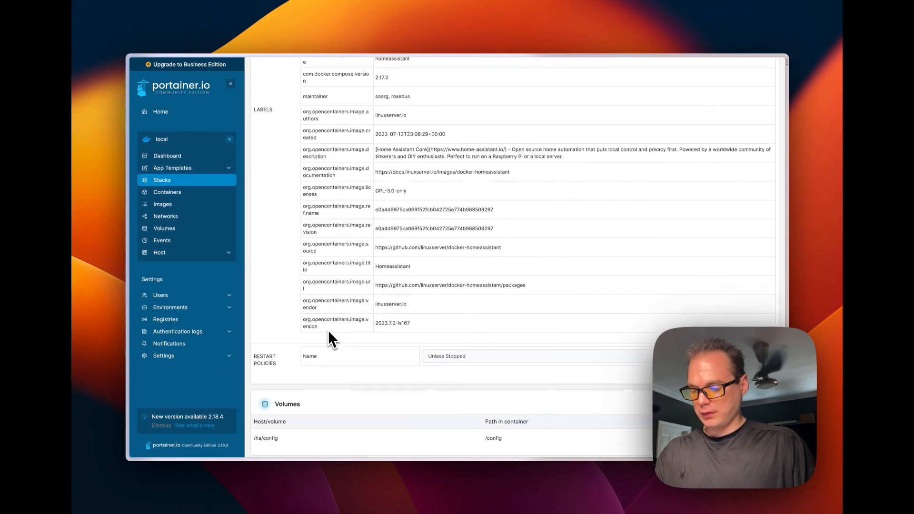
{"action": "scroll", "scroll_direction": "down", "scroll_amount": 3}
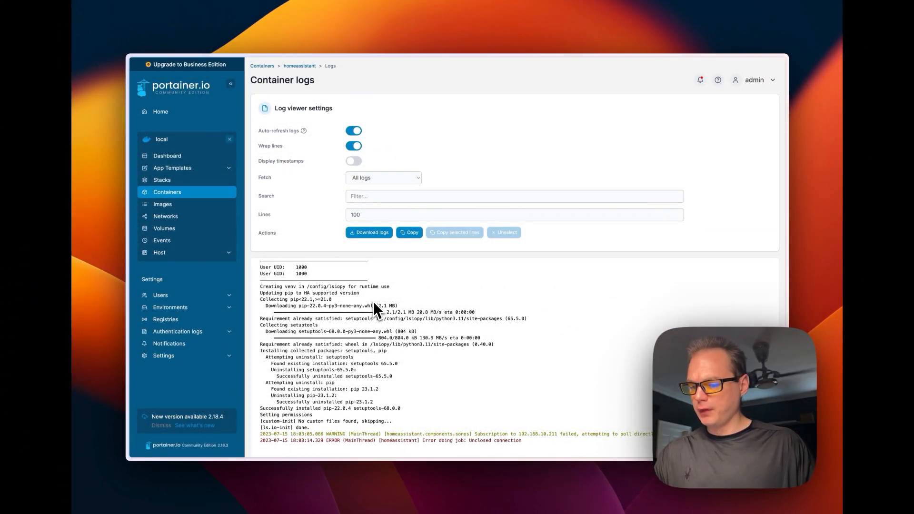
- Enter 192.168.1.199:8123 in the browser address bar
{"action": "key", "text": "cmd+t"}
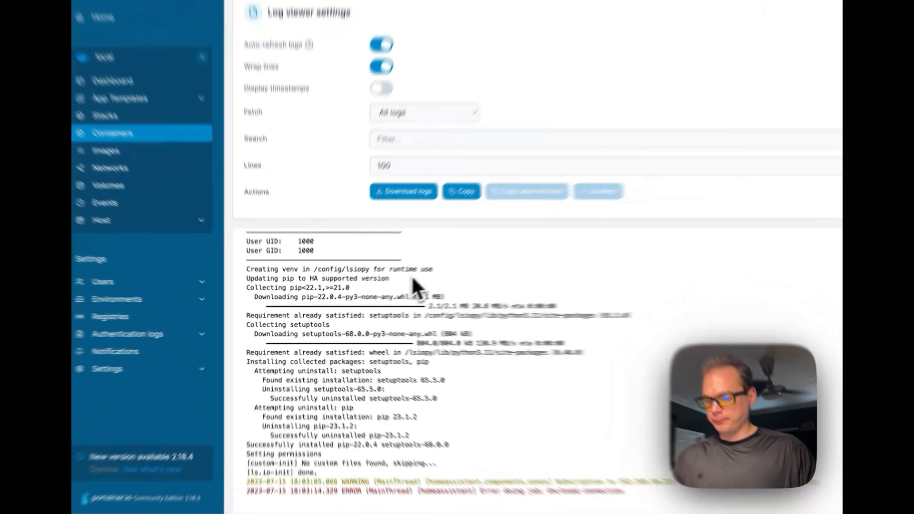
{"action": "key", "text": "cmd+t"}
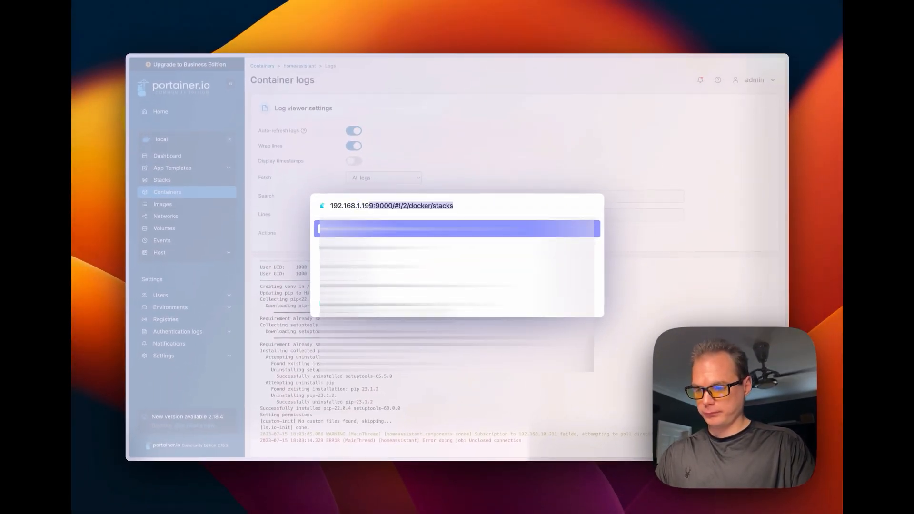
{"action": "type", "text": "192.168.1.199:8123"}
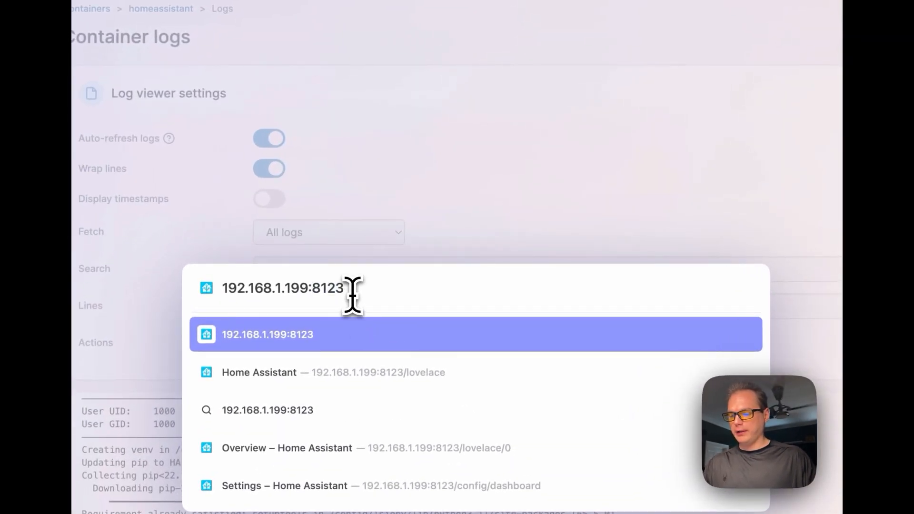
- Create the first Home Assistant user named bigbear with a password
{"action": "left_click", "coordinate": [267, 335]}
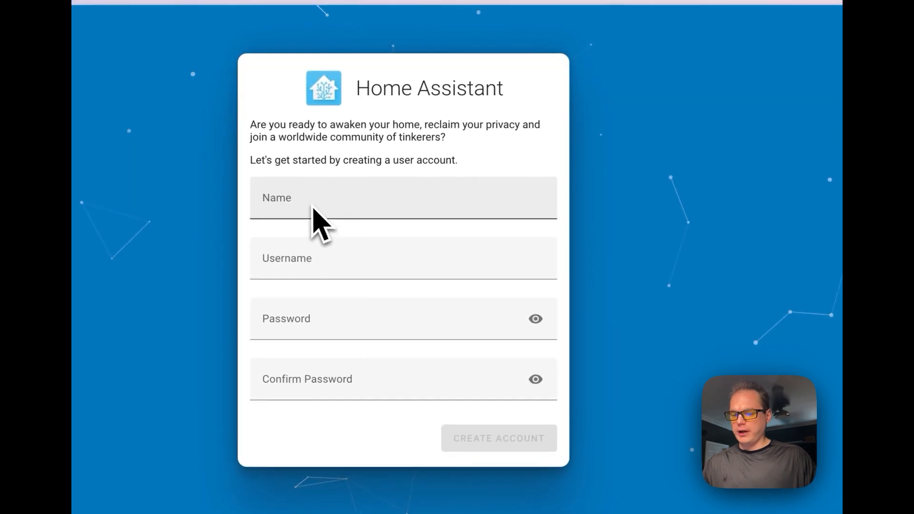
{"action": "left_click", "coordinate": [402, 197]}
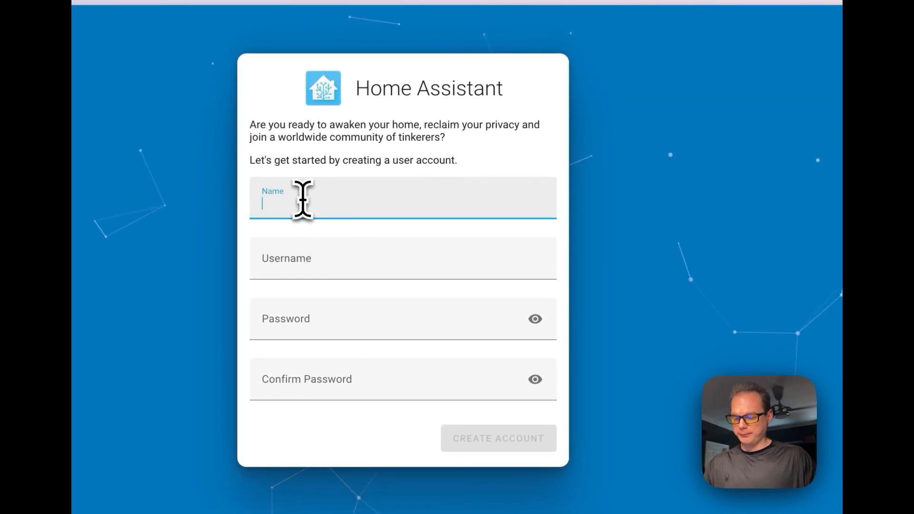
{"action": "type", "text": "bigbear"}
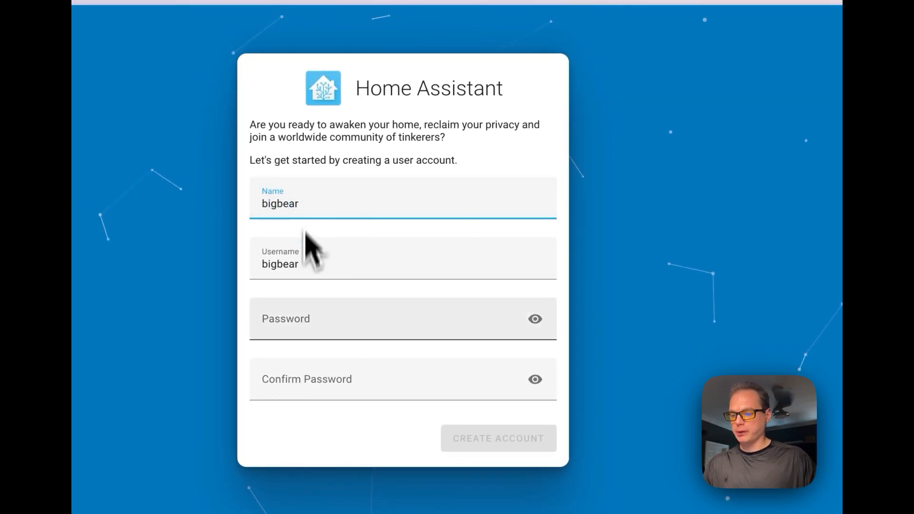
{"action": "type", "text": "••••"}
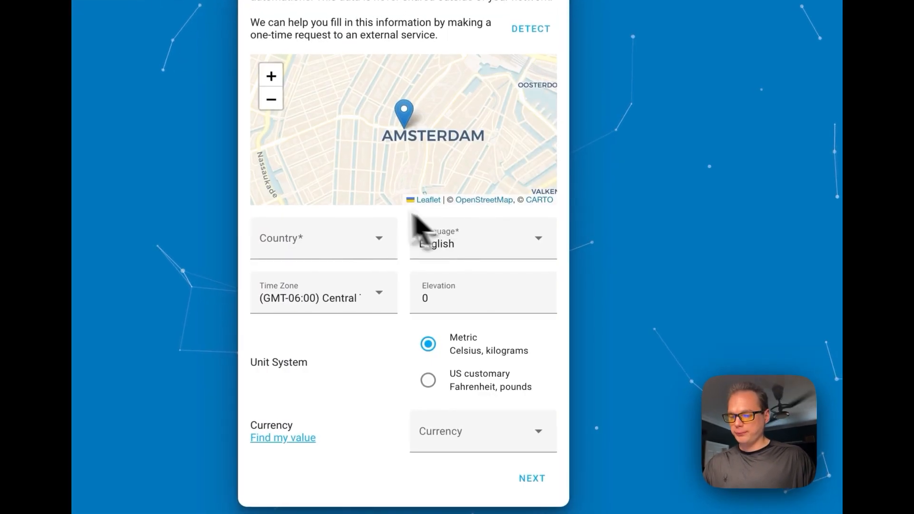
- Choose United States as the country and continue past the location step
{"action": "left_click", "coordinate": [323, 238]}
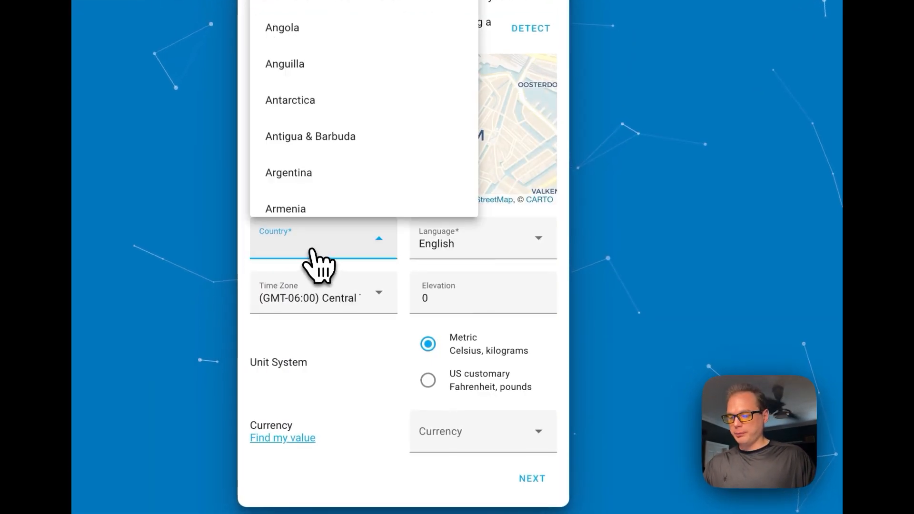
{"action": "scroll", "scroll_direction": "down", "scroll_amount": 3}
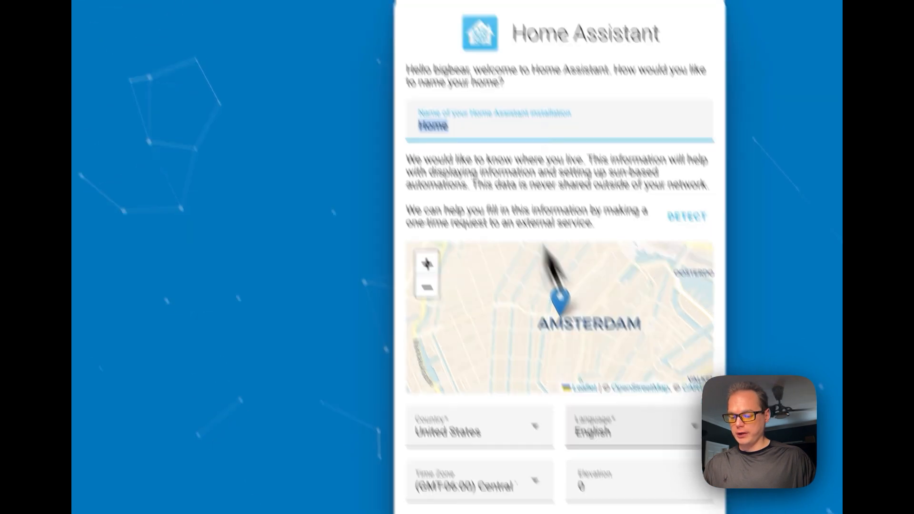
{"action": "scroll", "scroll_direction": "down", "scroll_amount": 3}
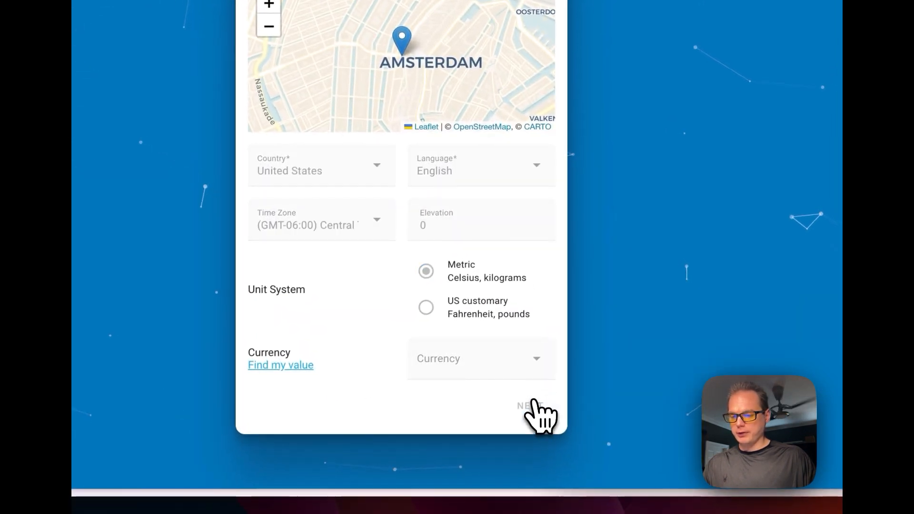
{"action": "left_click", "coordinate": [529, 408]}
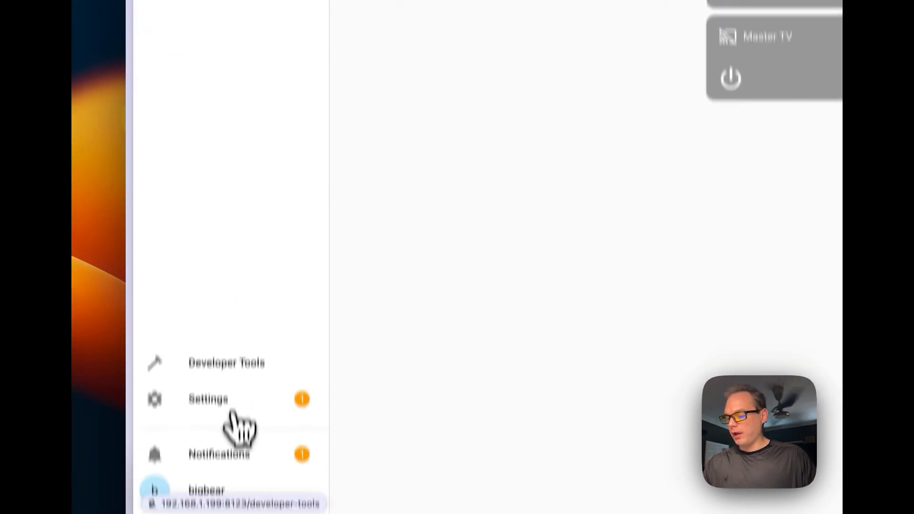
{"action": "left_click", "coordinate": [208, 399]}
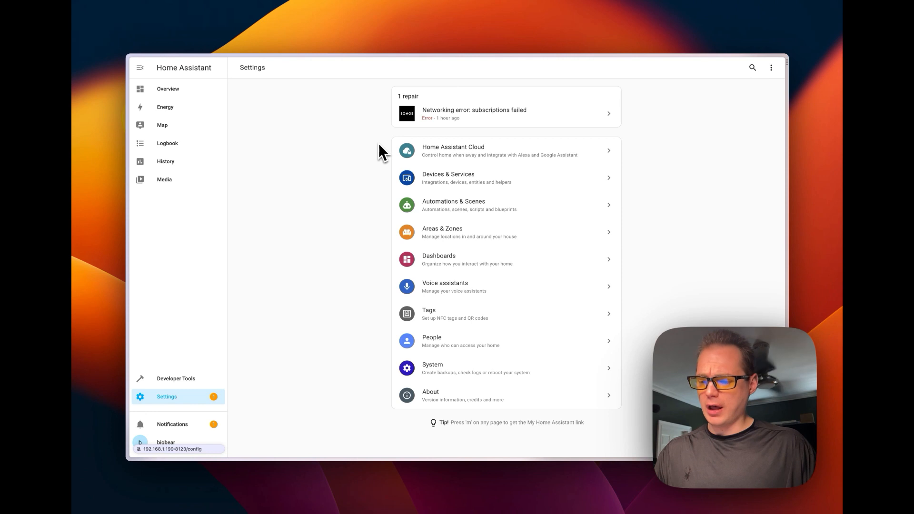
{"action": "mouse_move", "coordinate": [371, 159]}
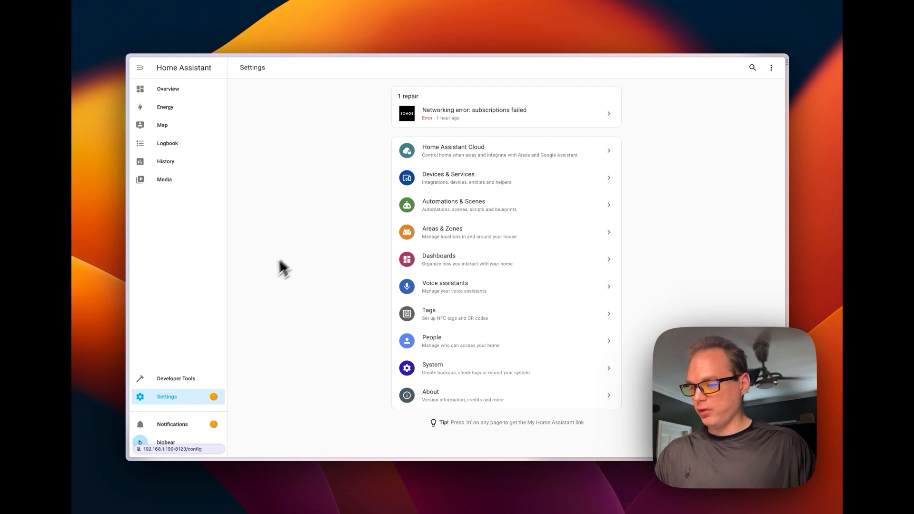
{"action": "left_click", "coordinate": [167, 88]}
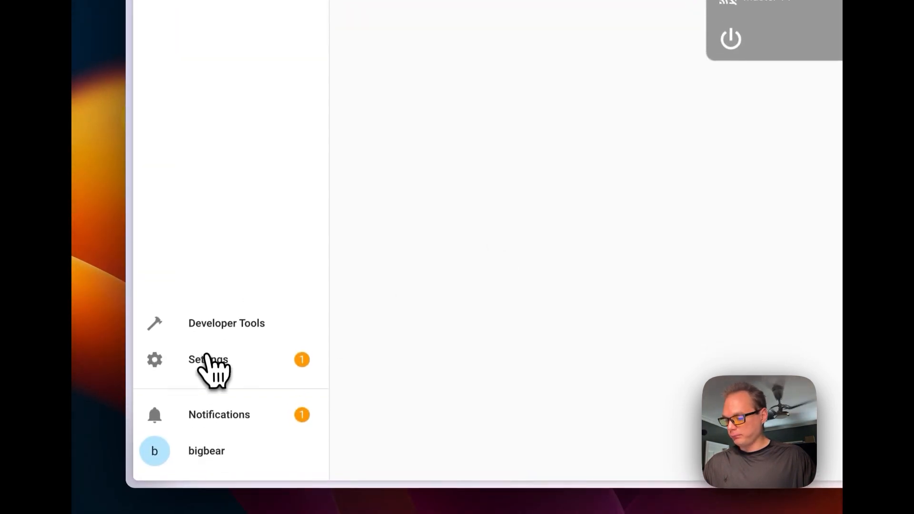
- Open Settings, then the Hardware page showing processor and memory usage
{"action": "left_click", "coordinate": [208, 360]}
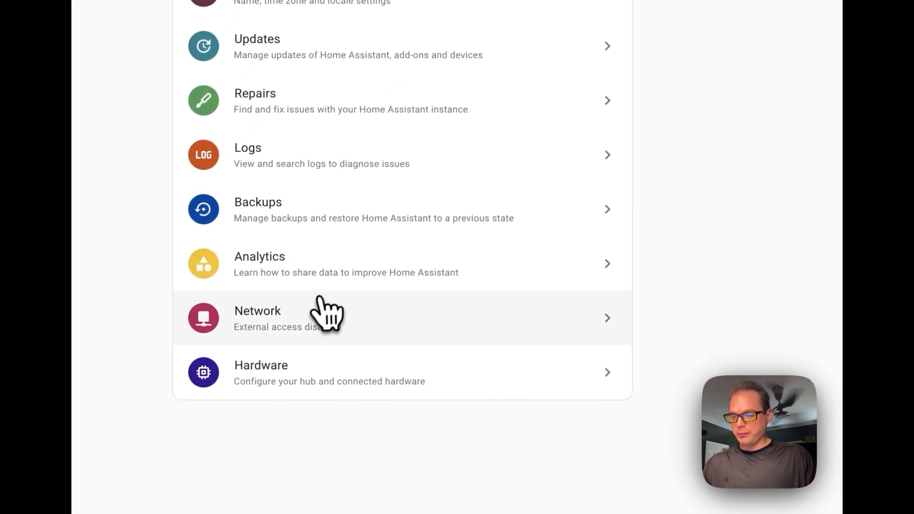
{"action": "left_click", "coordinate": [257, 318]}
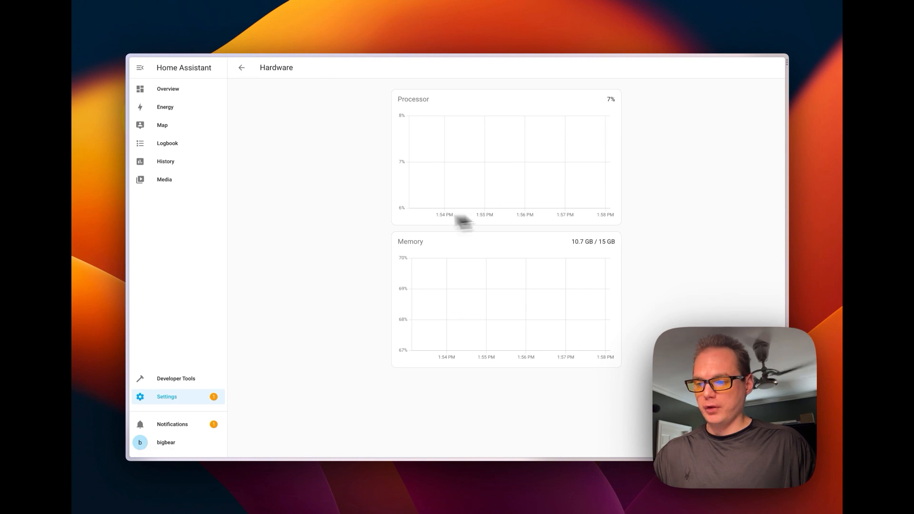
{"action": "mouse_move", "coordinate": [419, 260]}
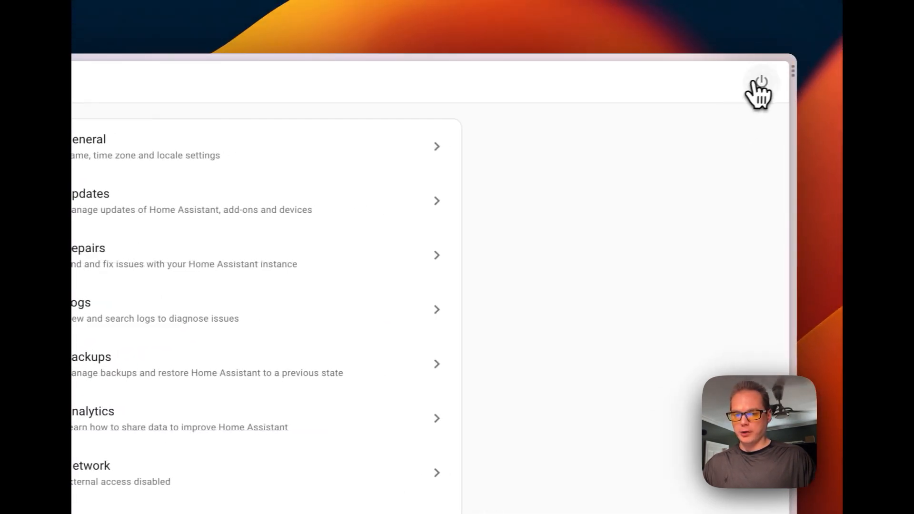
- Restart Home Assistant from the System page's power icon and confirm
{"action": "left_click", "coordinate": [761, 85]}
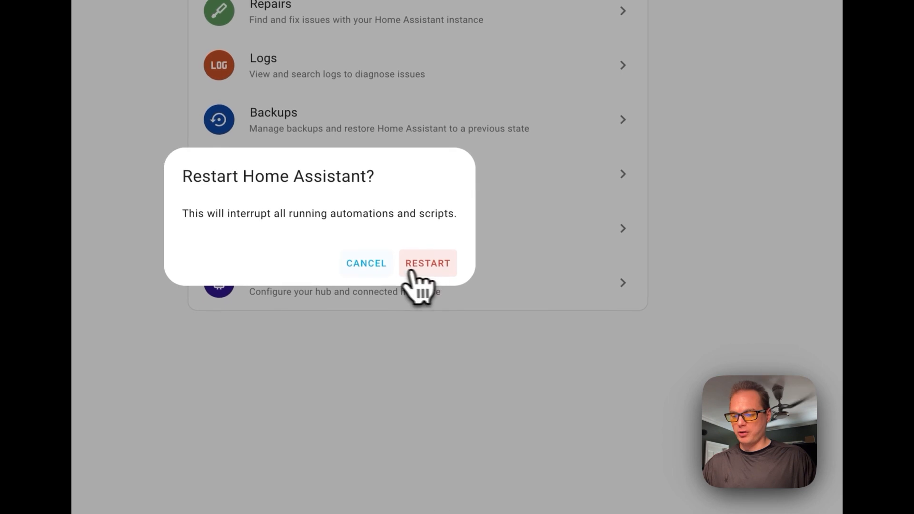
{"action": "left_click", "coordinate": [427, 263]}
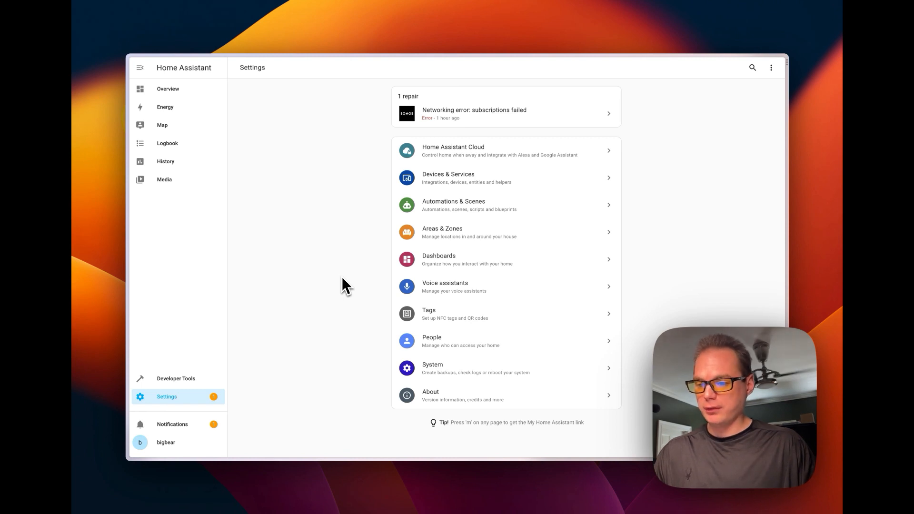
{"action": "mouse_move", "coordinate": [452, 178]}
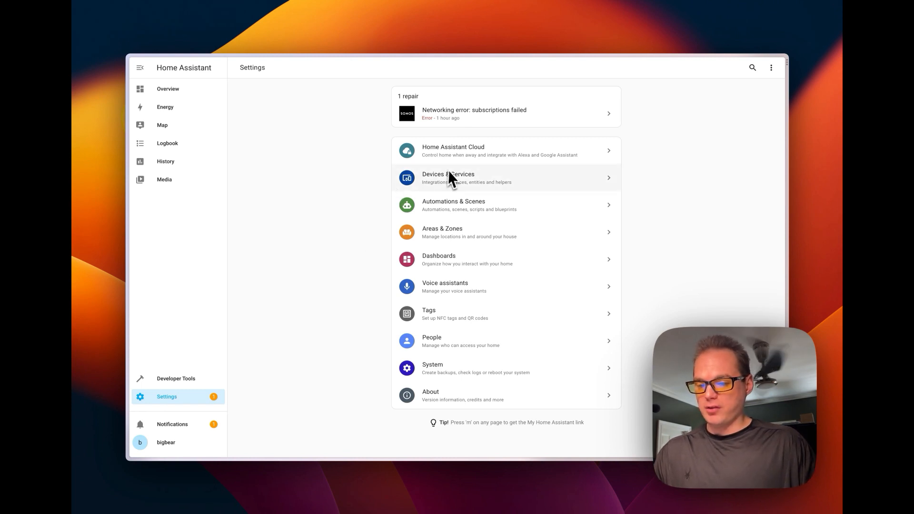
{"action": "mouse_move", "coordinate": [376, 251]}
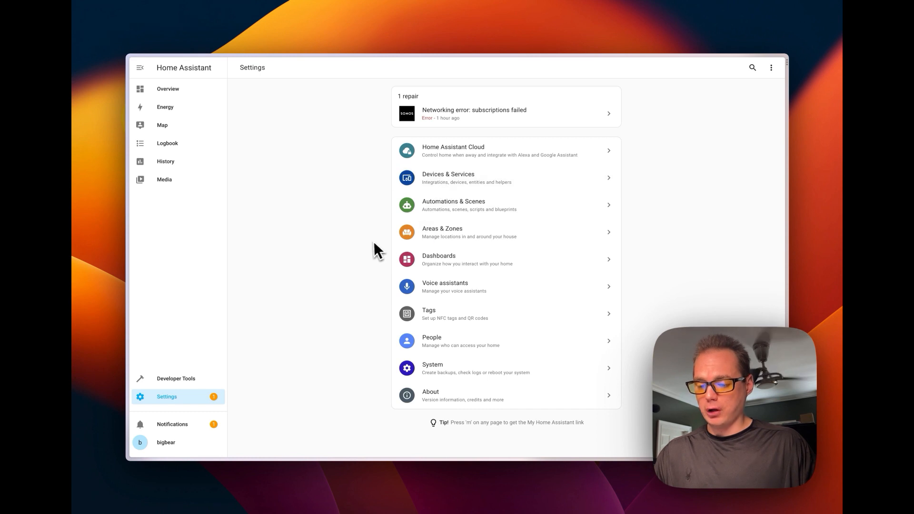
{"action": "mouse_move", "coordinate": [445, 169]}
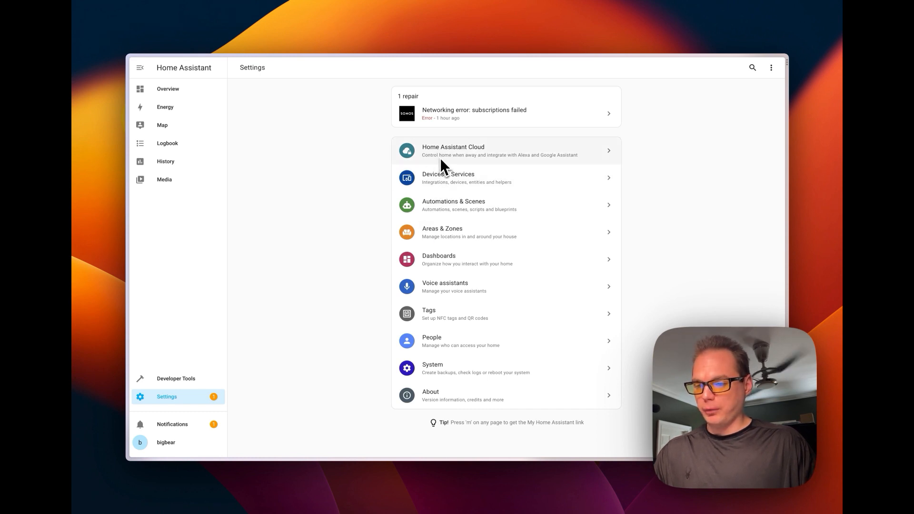
{"action": "mouse_move", "coordinate": [341, 239]}
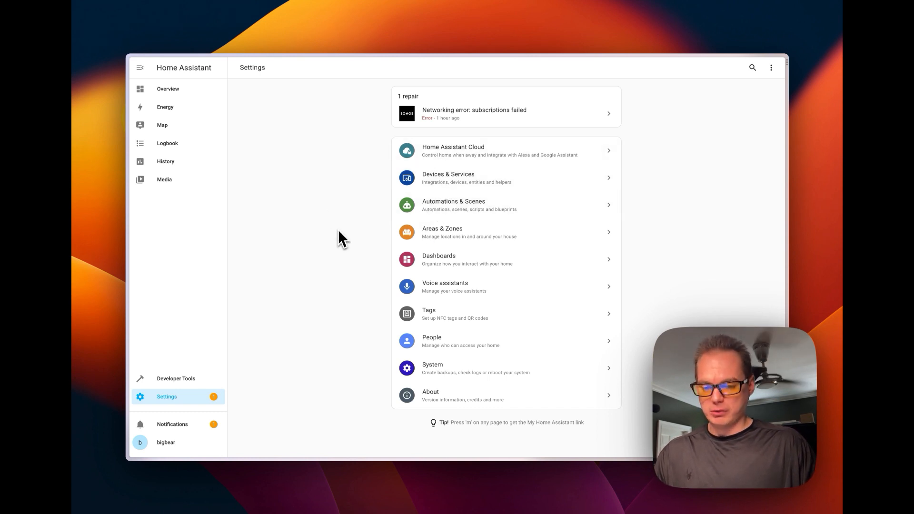